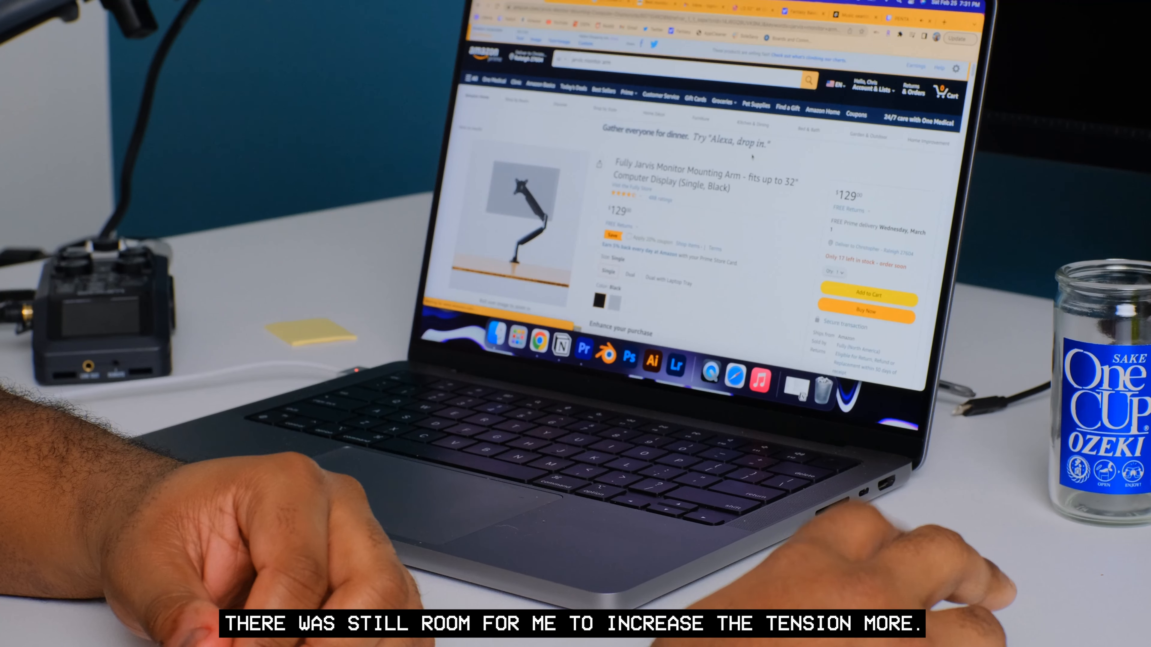
# - Scroll the Fully Jarvis monitor arm listing down to Customer reviews and 'Reviews with images'
pyautogui.scroll(-3)
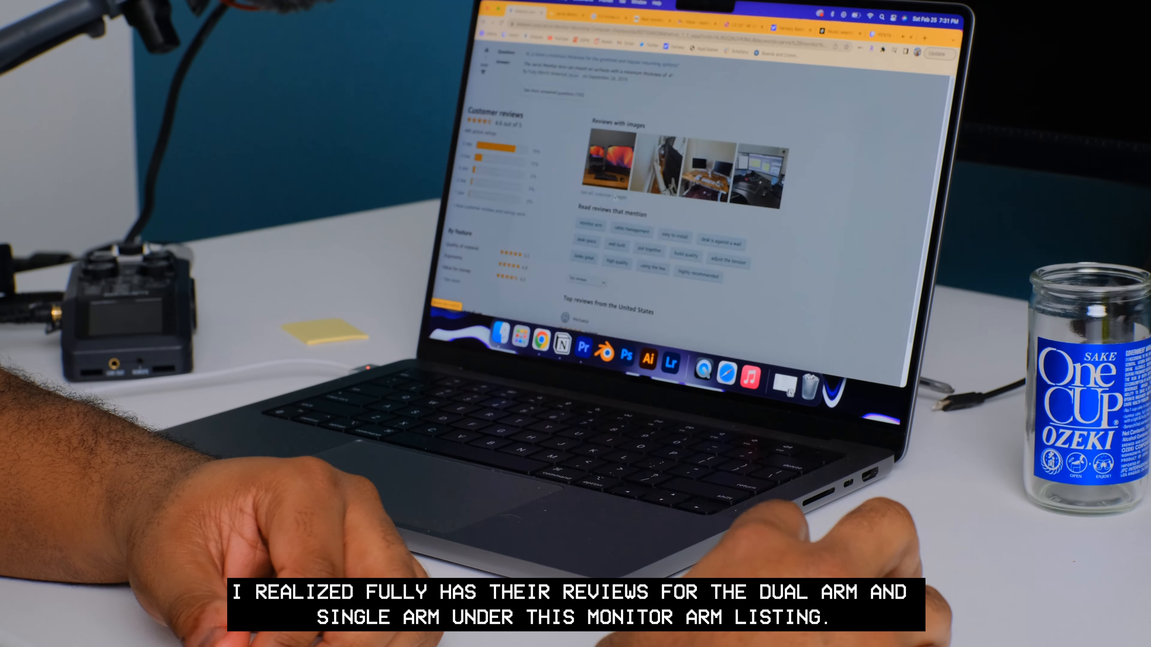
# - View a review-photo thumbnail in the gallery and advance to the next reviewer's picture
pyautogui.click(609, 169)
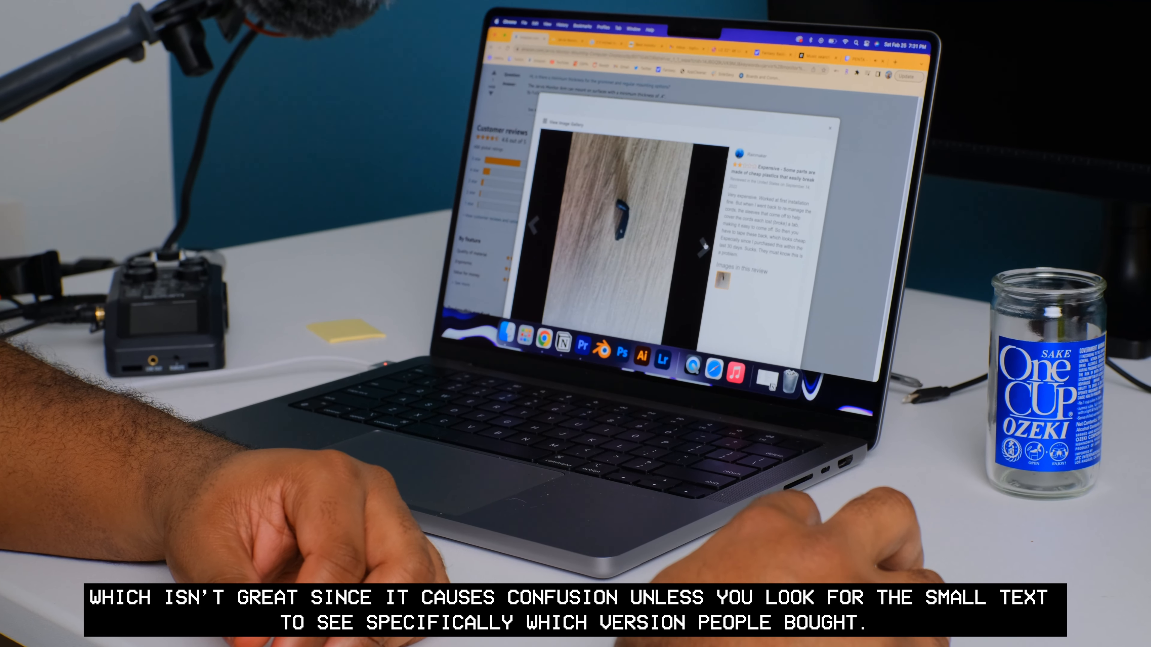
pyautogui.click(700, 230)
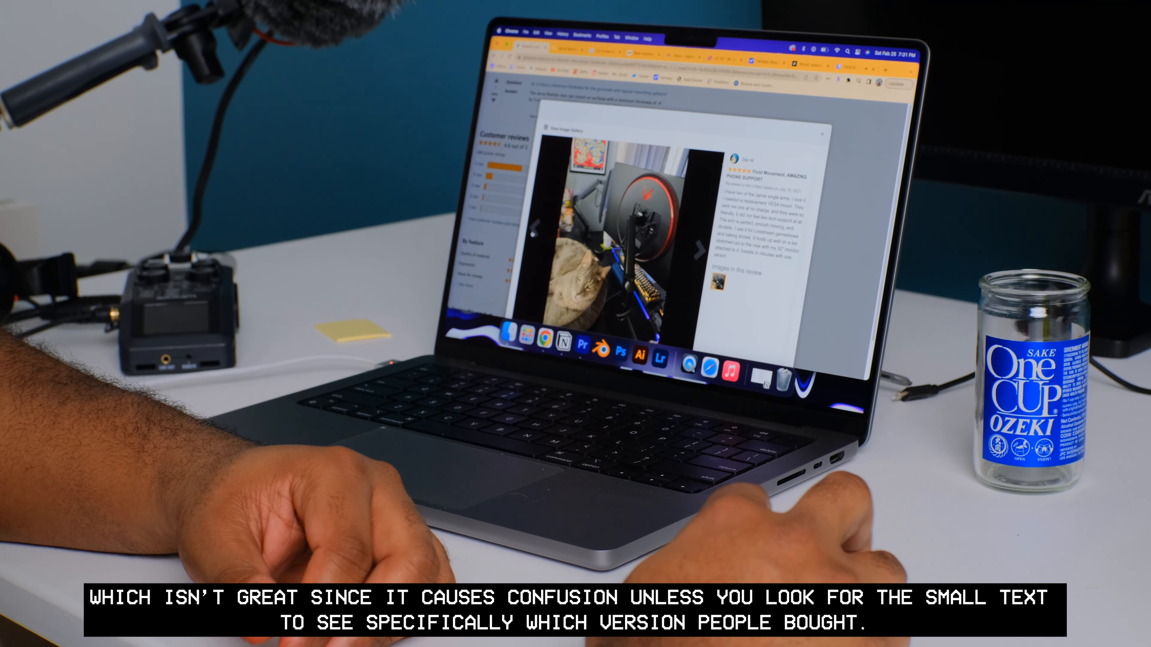